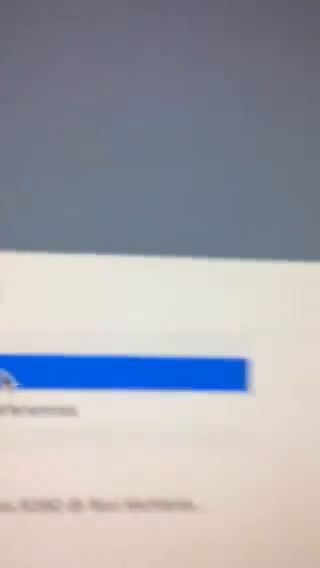
type("safari")
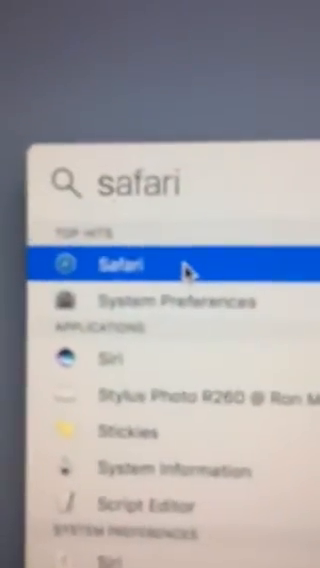